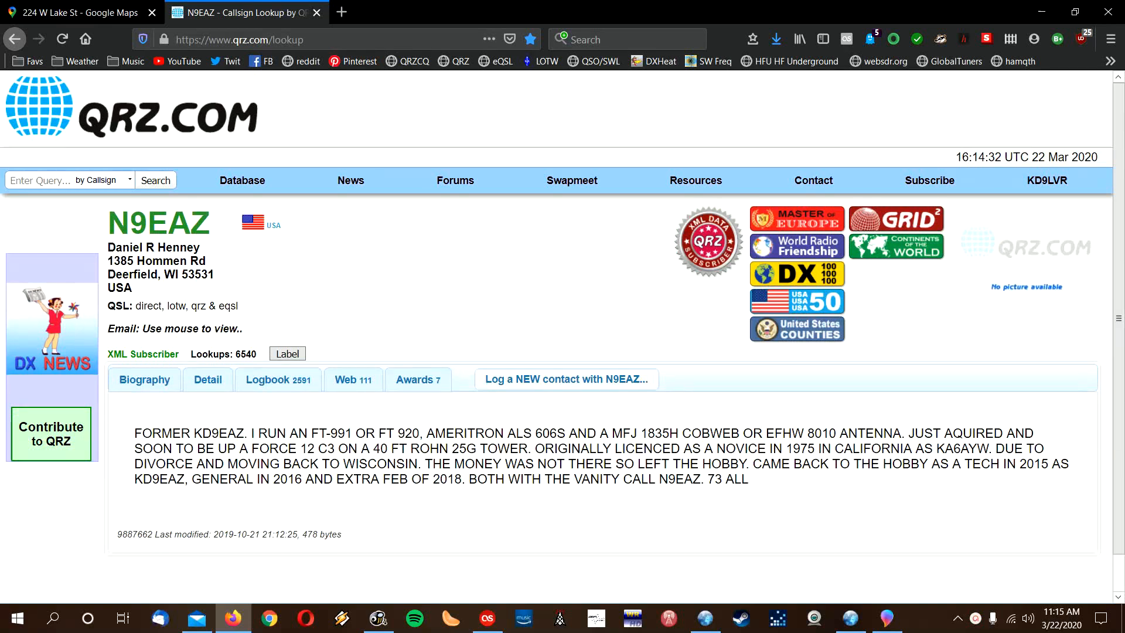
Draw the red marker L-line beside the house, down to the sidewalk and right along it
{"action": "double_click", "coordinate": [119, 224]}
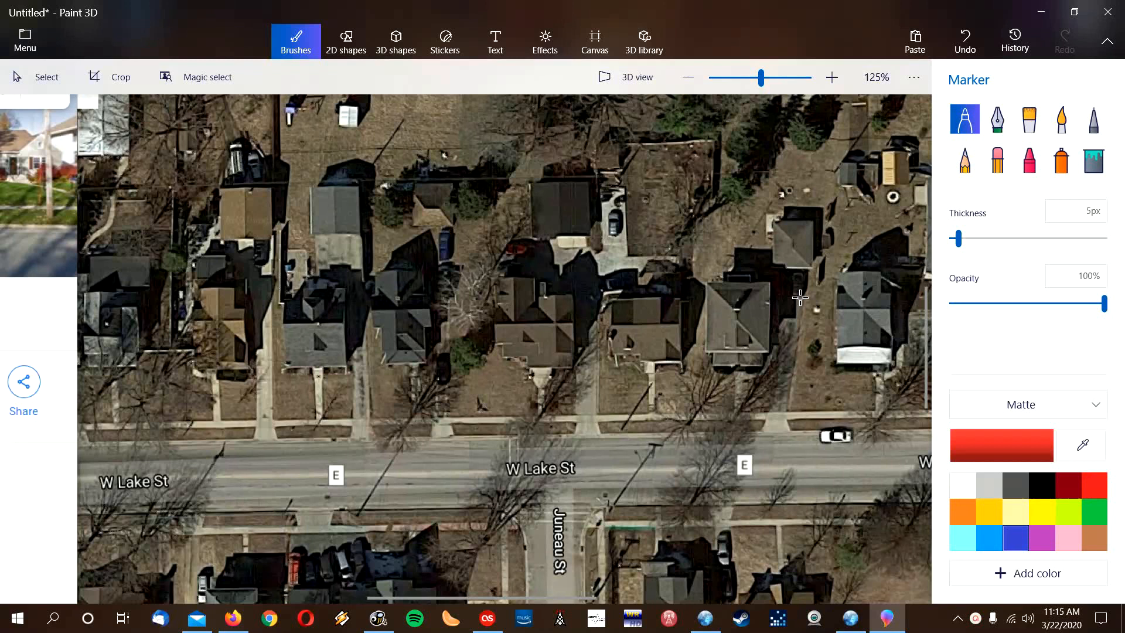
{"action": "mouse_move", "coordinate": [619, 502]}
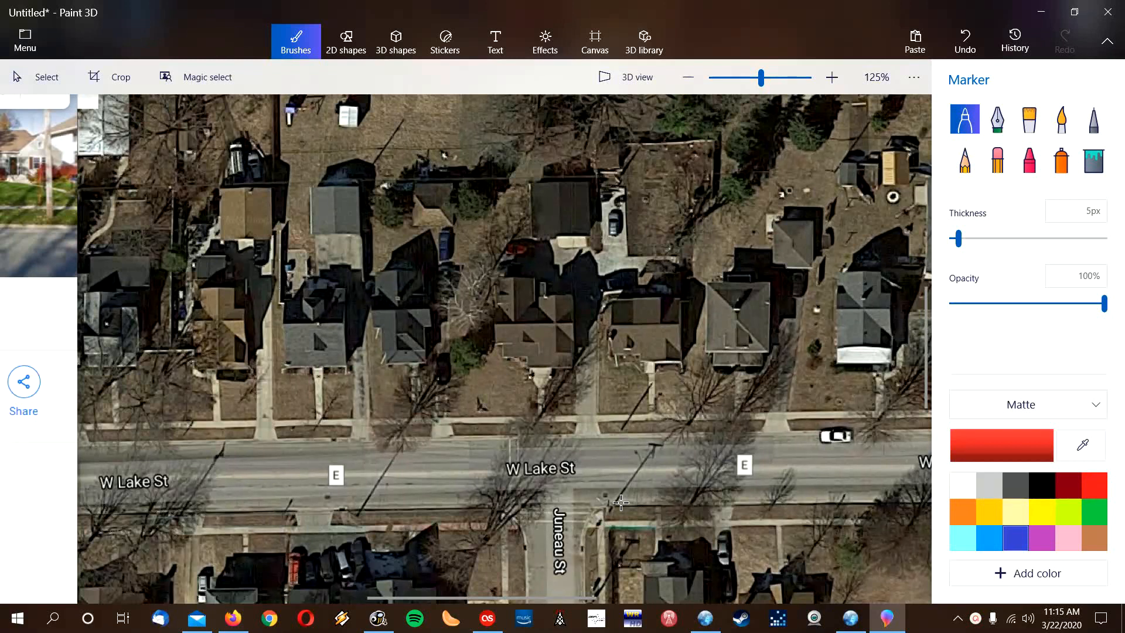
{"action": "mouse_move", "coordinate": [589, 441]}
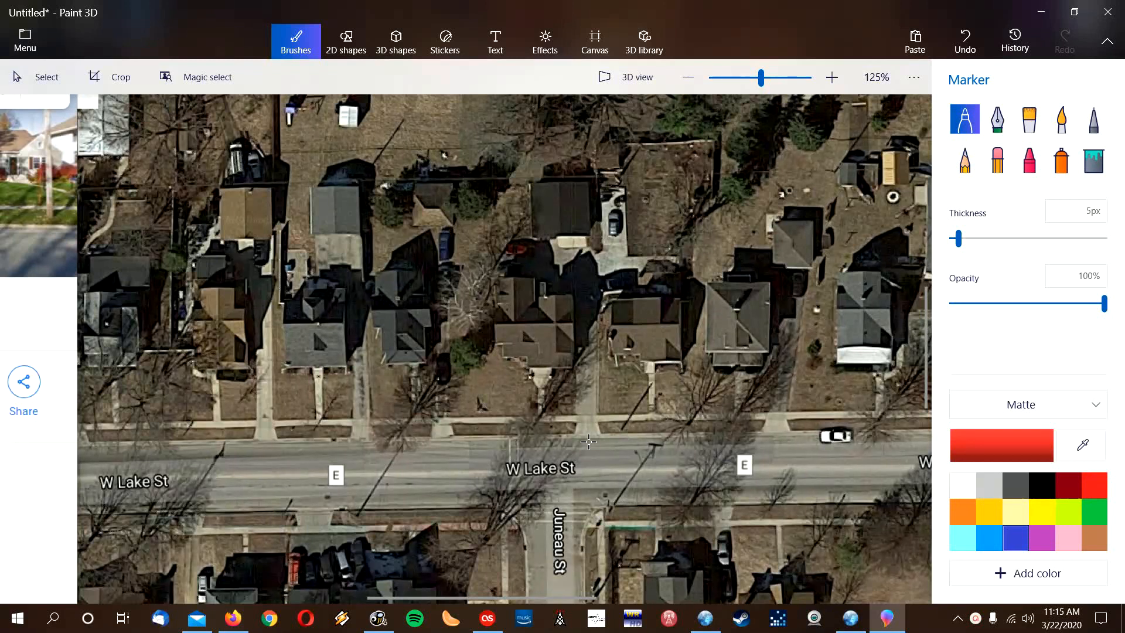
{"action": "mouse_move", "coordinate": [483, 228]}
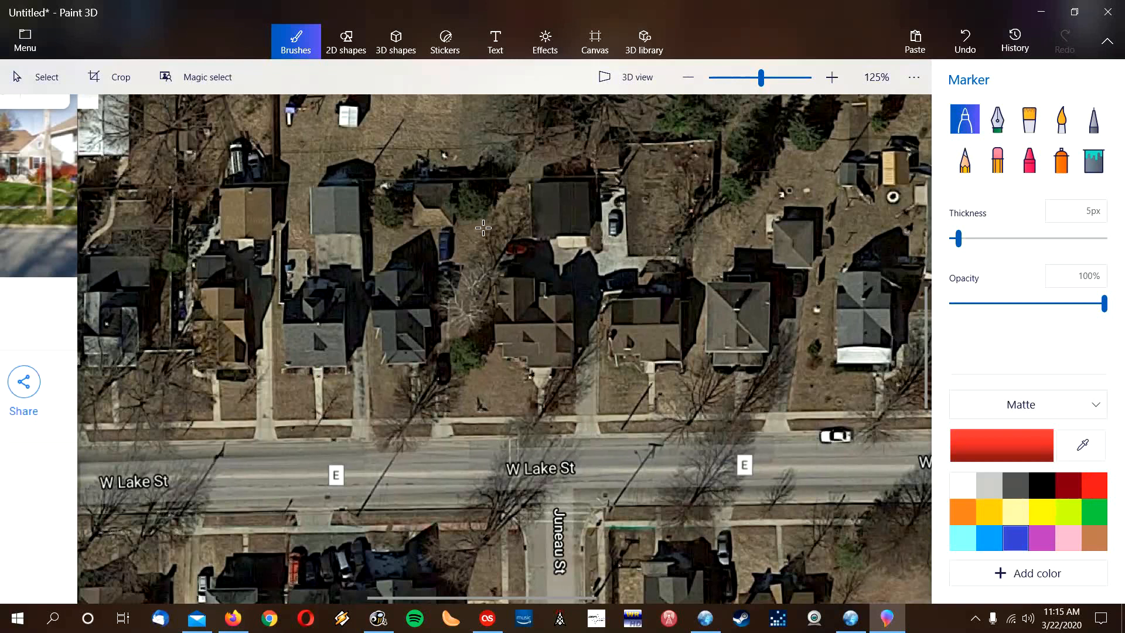
{"action": "mouse_move", "coordinate": [533, 514]}
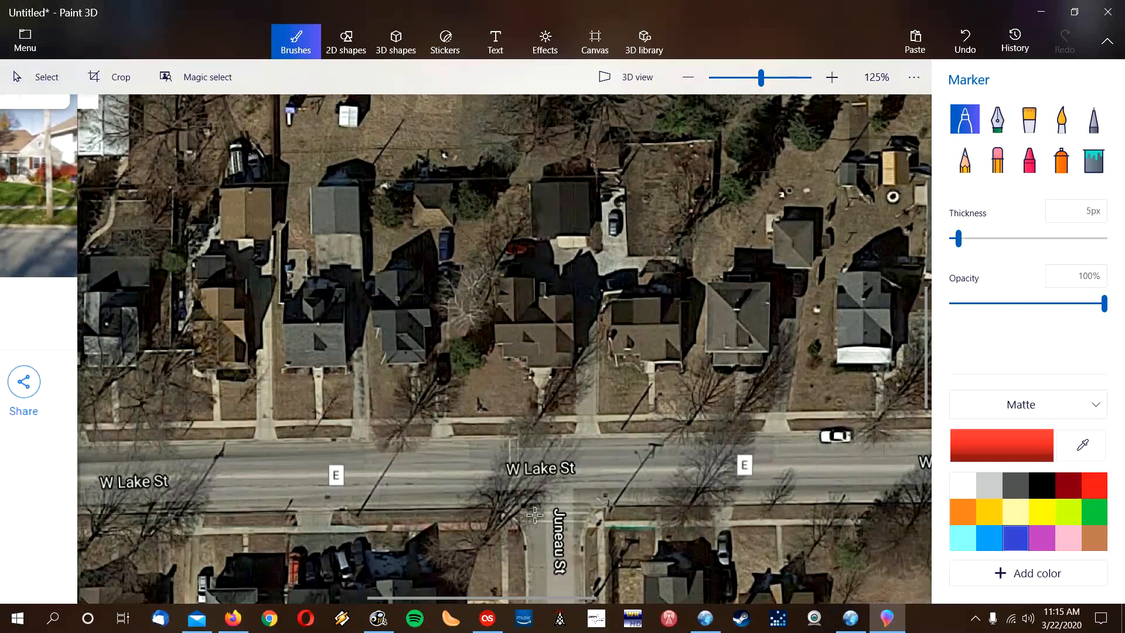
{"action": "mouse_move", "coordinate": [537, 580]}
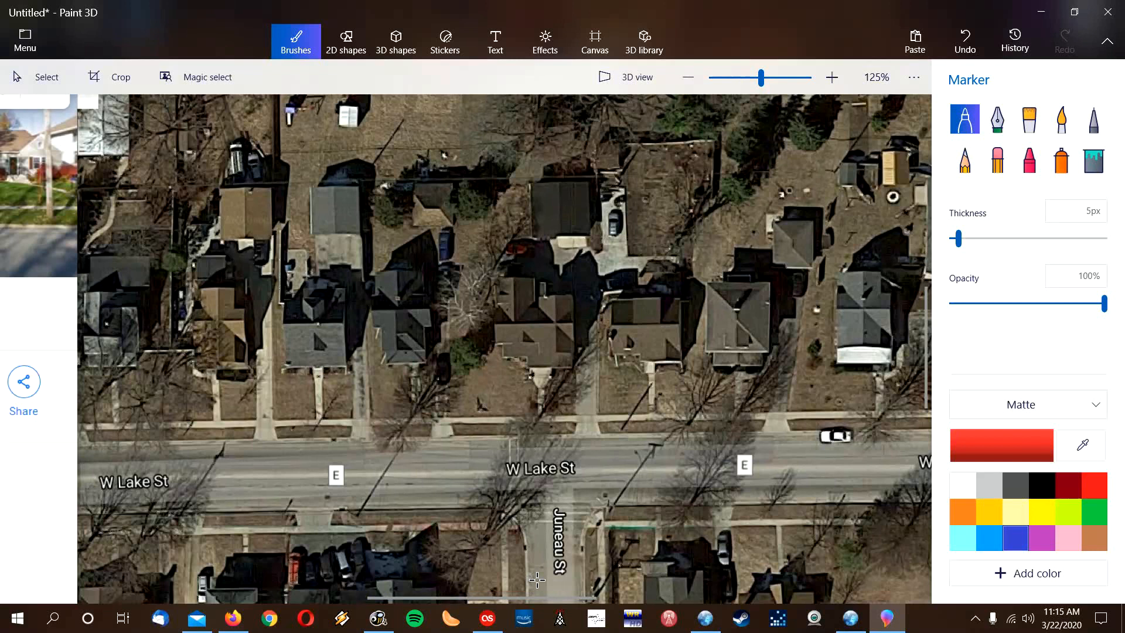
{"action": "mouse_move", "coordinate": [598, 495]}
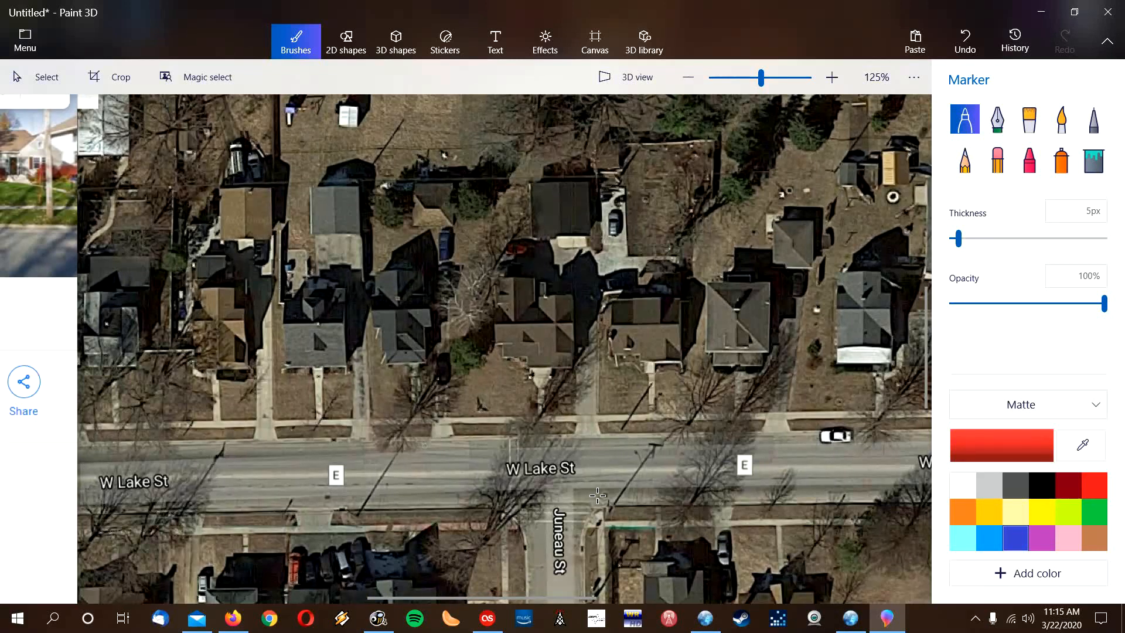
{"action": "mouse_move", "coordinate": [438, 560]}
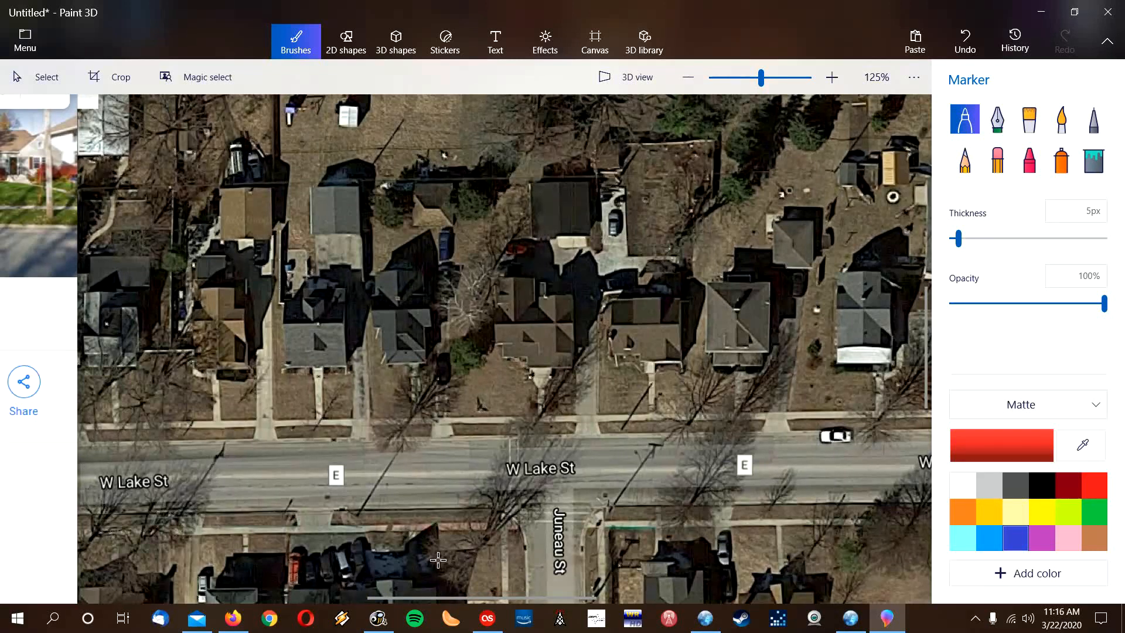
{"action": "mouse_move", "coordinate": [364, 407]}
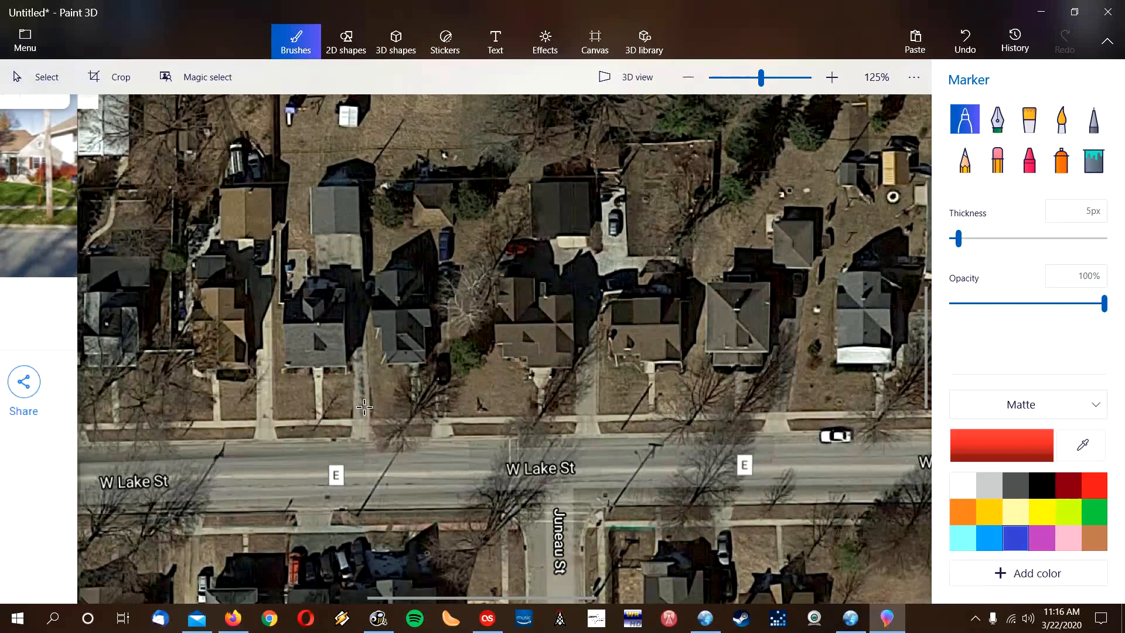
{"action": "mouse_move", "coordinate": [470, 281]}
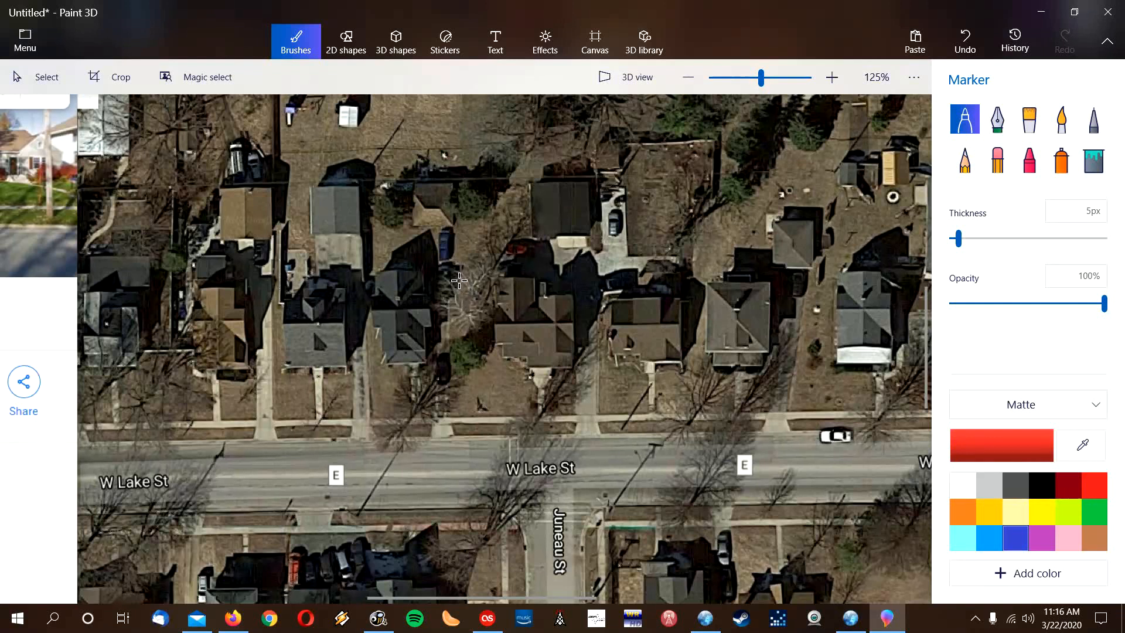
{"action": "mouse_move", "coordinate": [490, 284]}
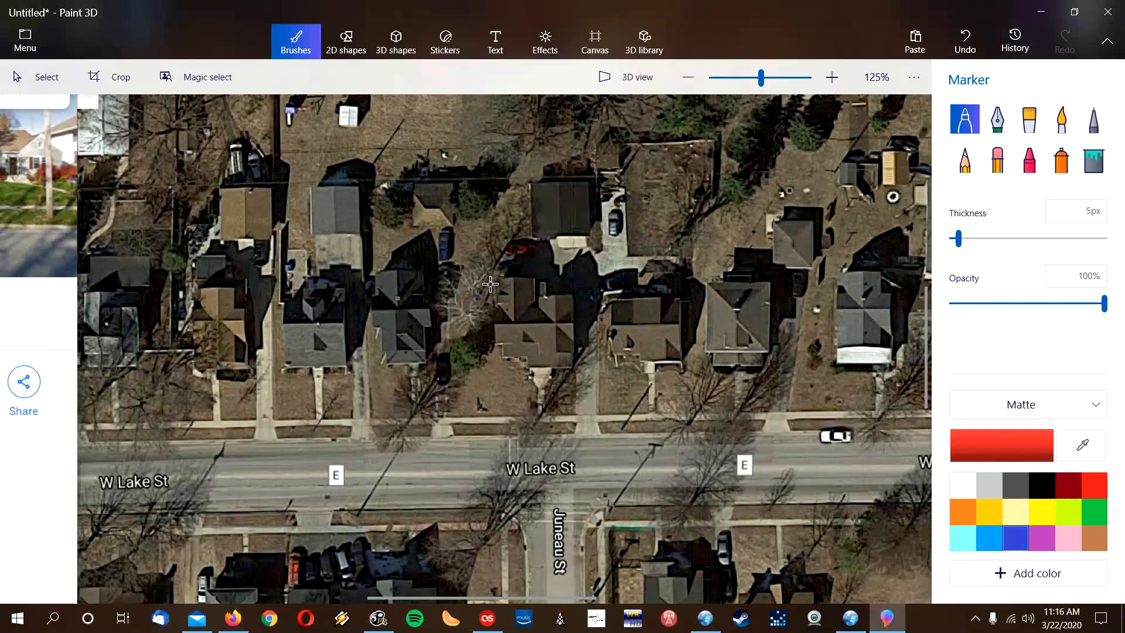
{"action": "mouse_move", "coordinate": [494, 281]}
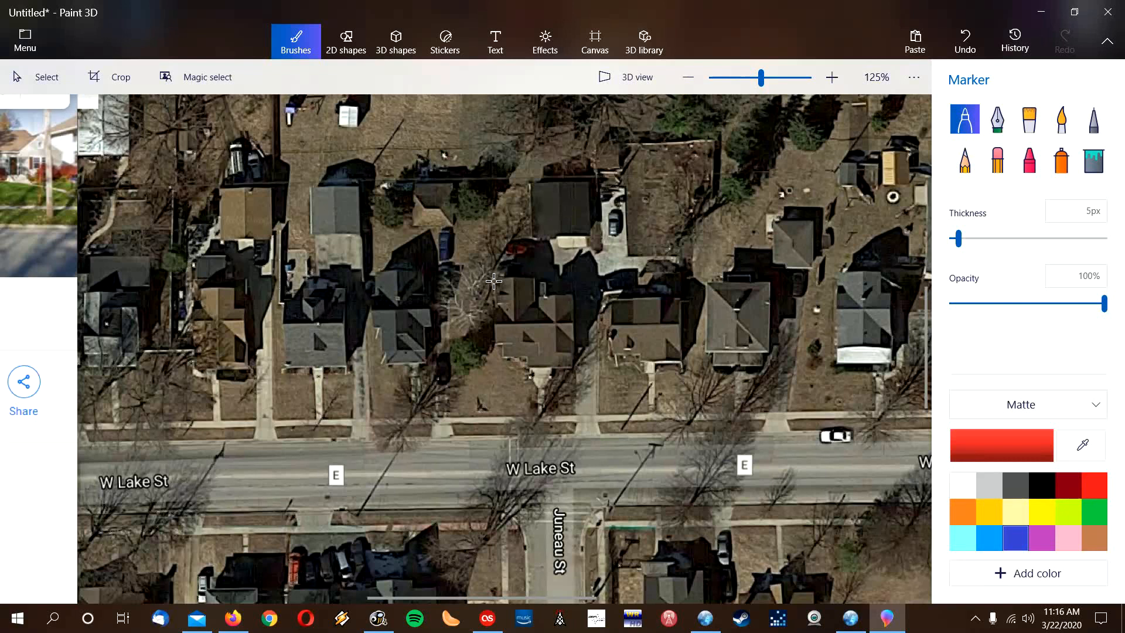
{"action": "mouse_move", "coordinate": [386, 184]}
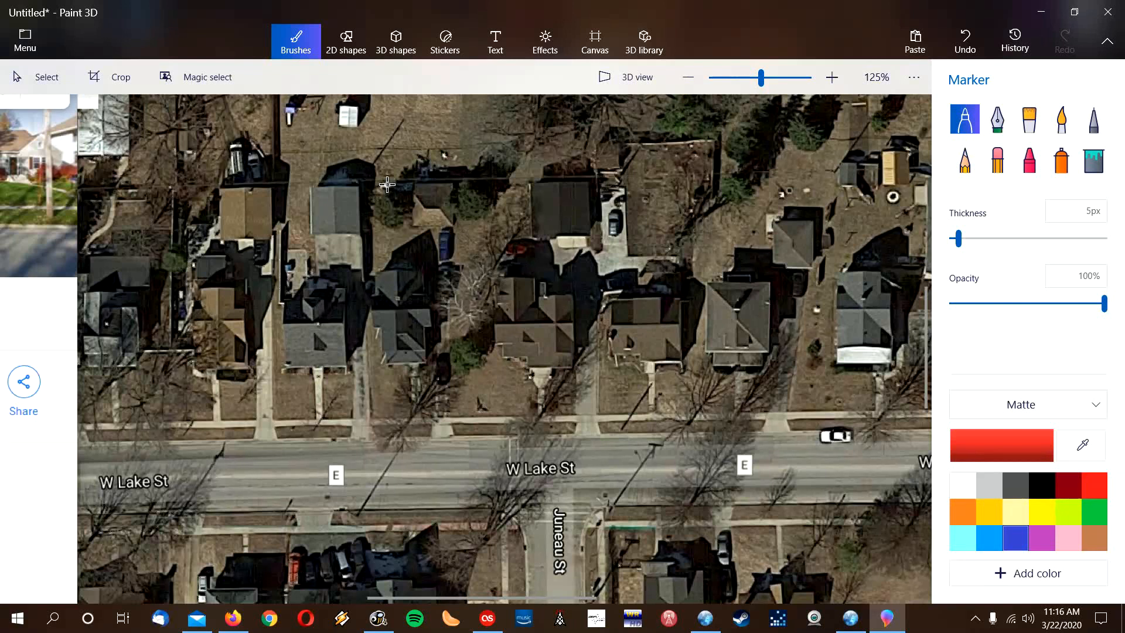
{"action": "mouse_move", "coordinate": [451, 285]}
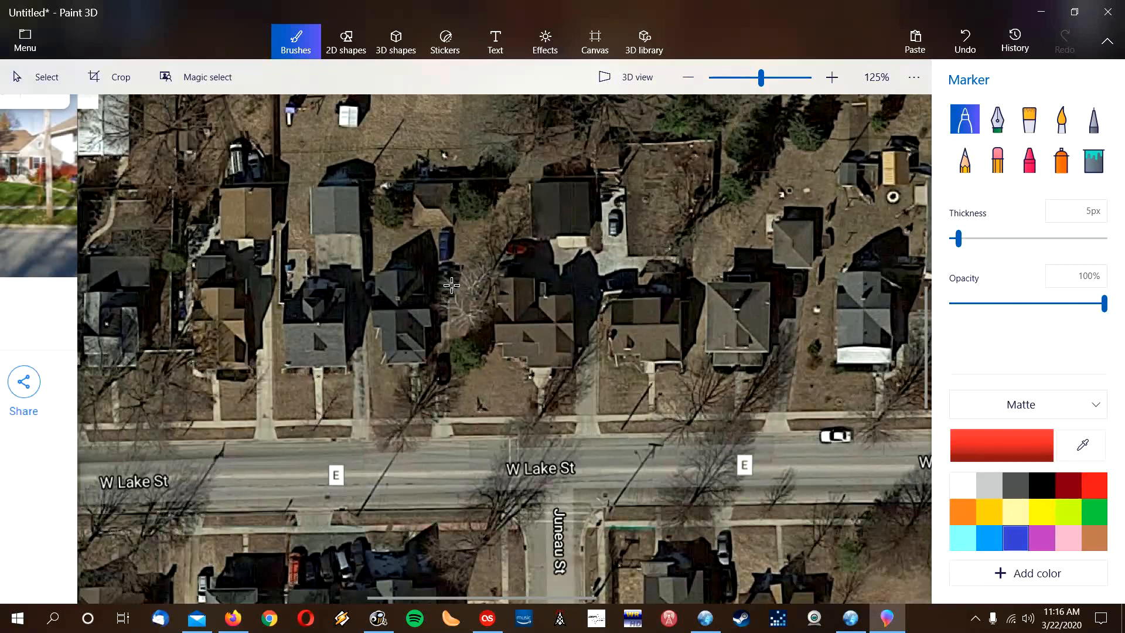
{"action": "mouse_move", "coordinate": [465, 282]}
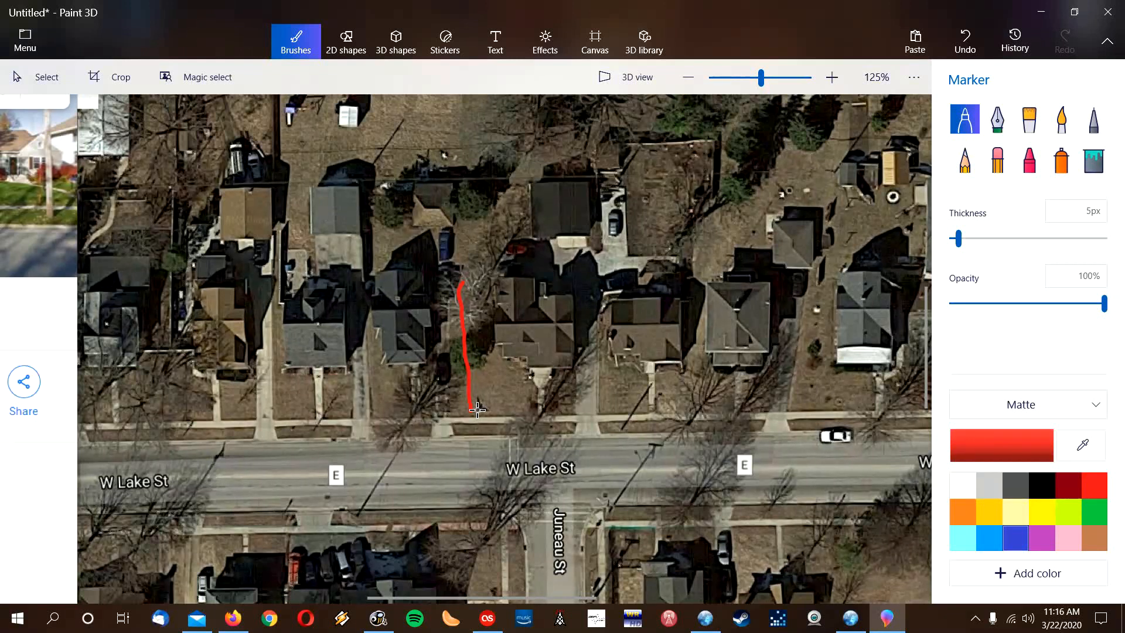
{"action": "mouse_move", "coordinate": [446, 416]}
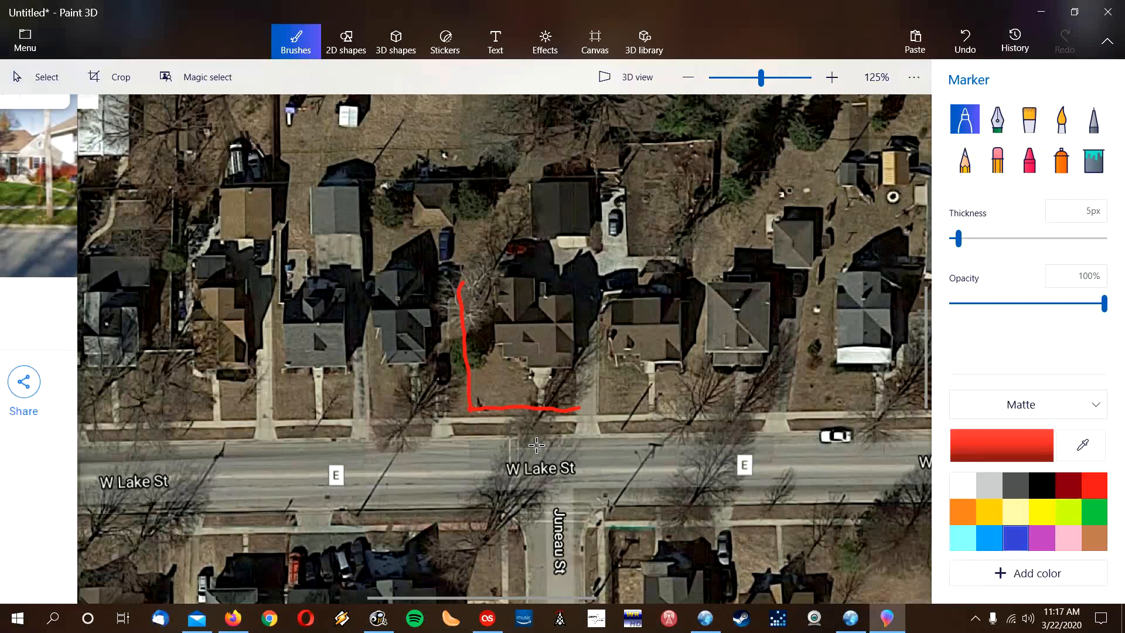
{"action": "mouse_move", "coordinate": [578, 394]}
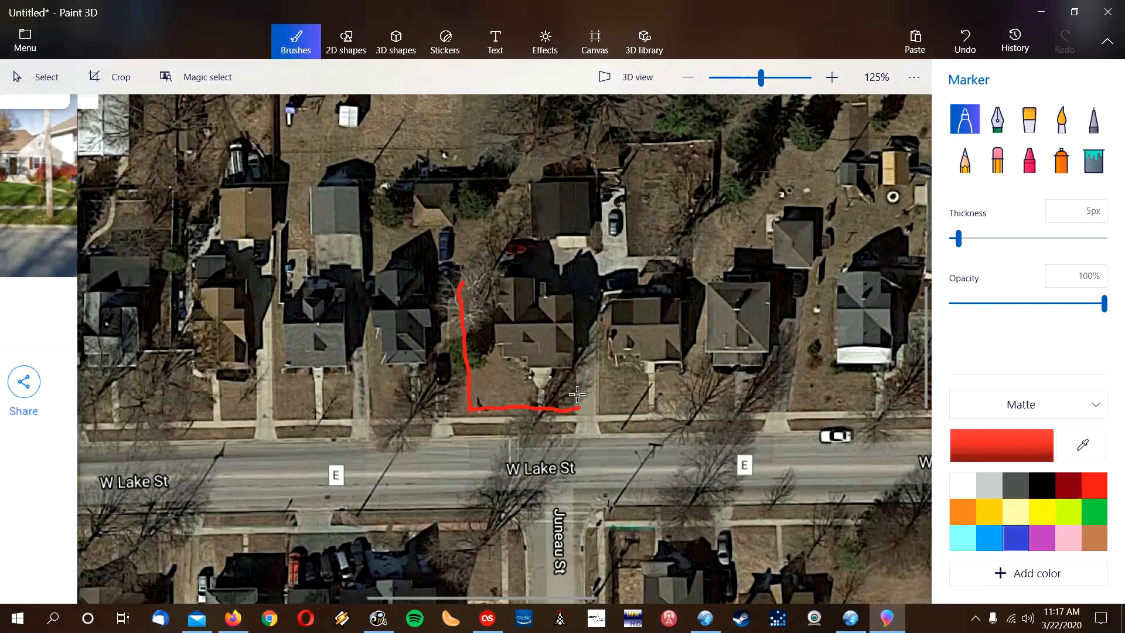
{"action": "mouse_move", "coordinate": [583, 409]}
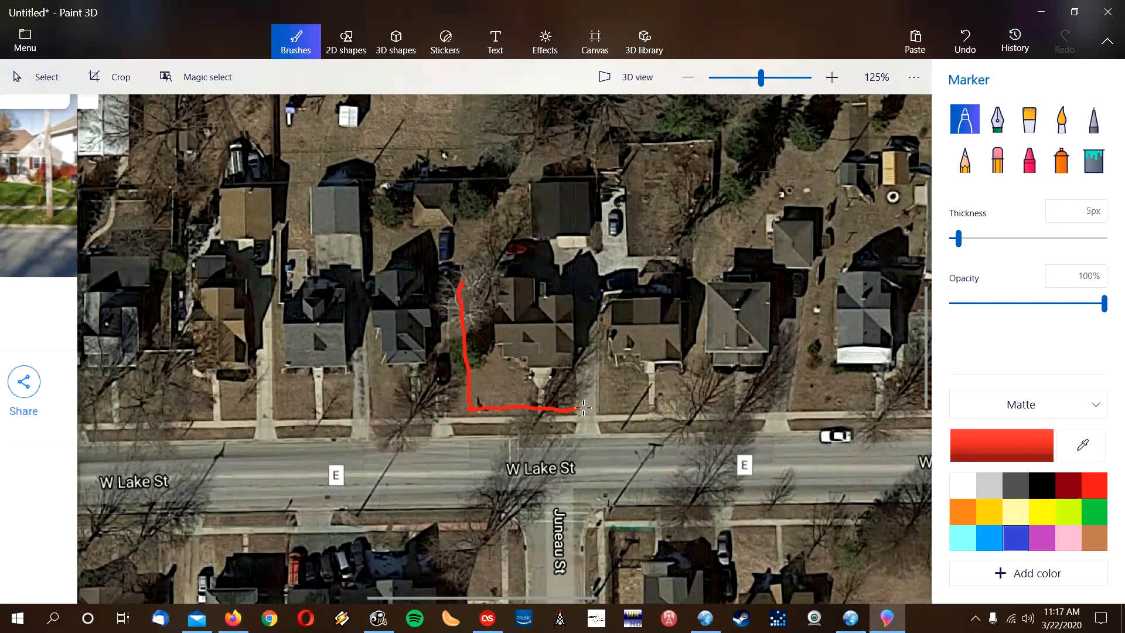
{"action": "mouse_move", "coordinate": [580, 367]}
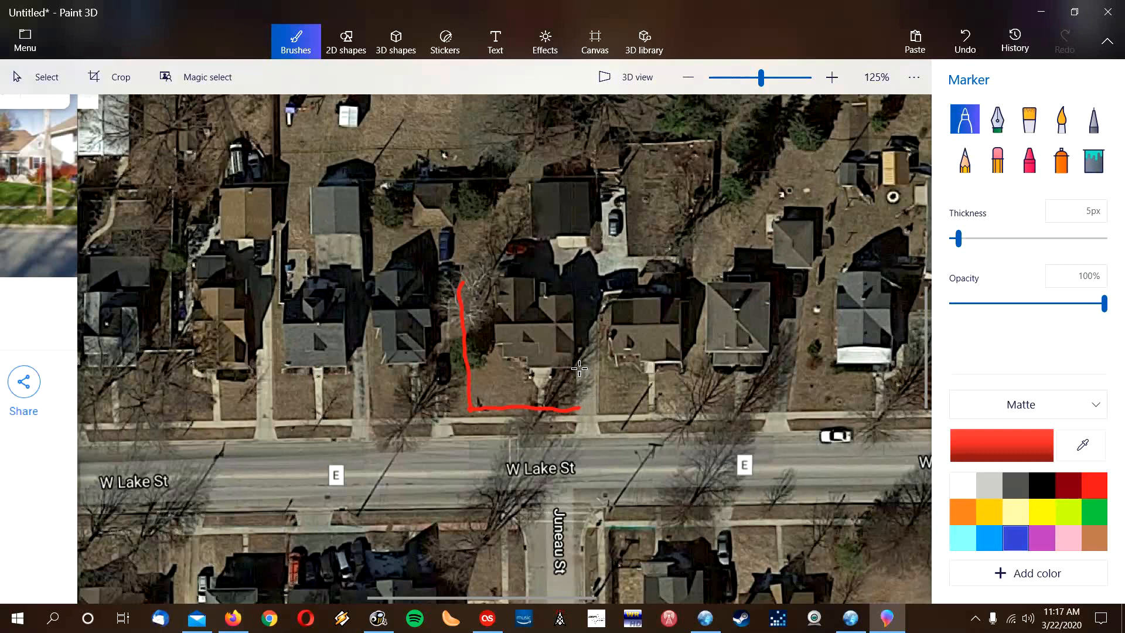
{"action": "mouse_move", "coordinate": [486, 409]}
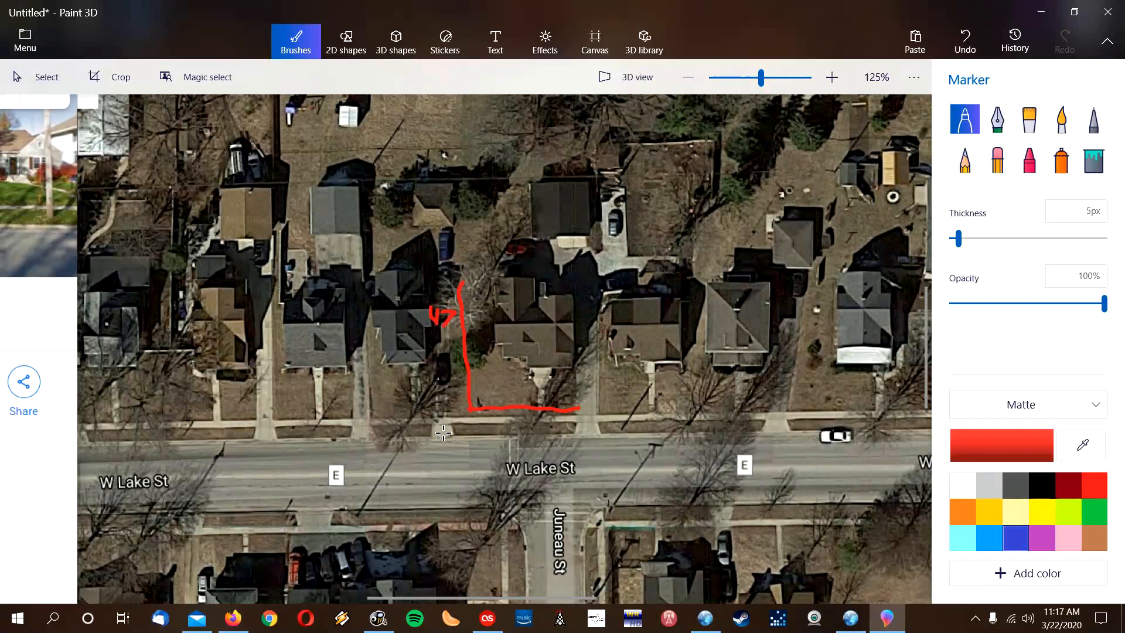
{"action": "mouse_move", "coordinate": [458, 418]}
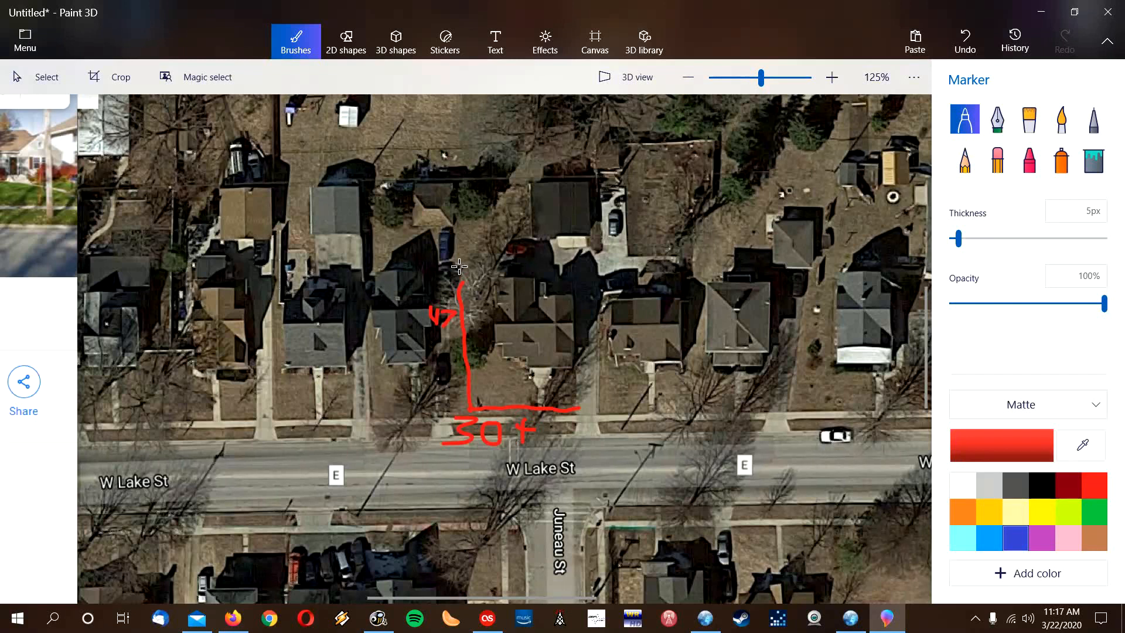
{"action": "mouse_move", "coordinate": [460, 278]}
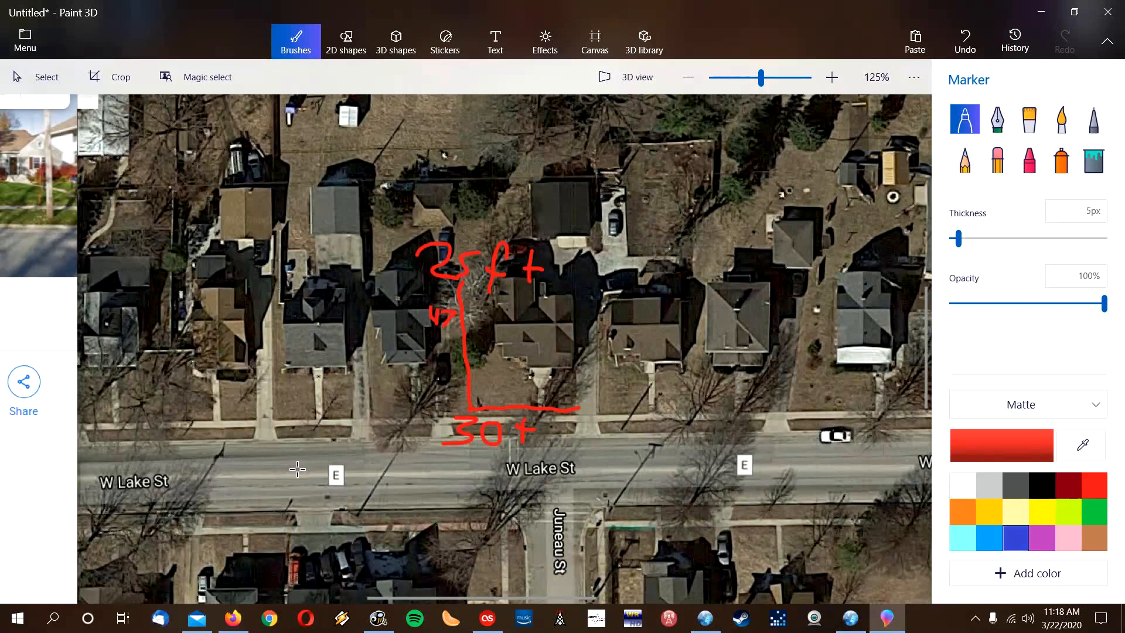
{"action": "mouse_move", "coordinate": [592, 496]}
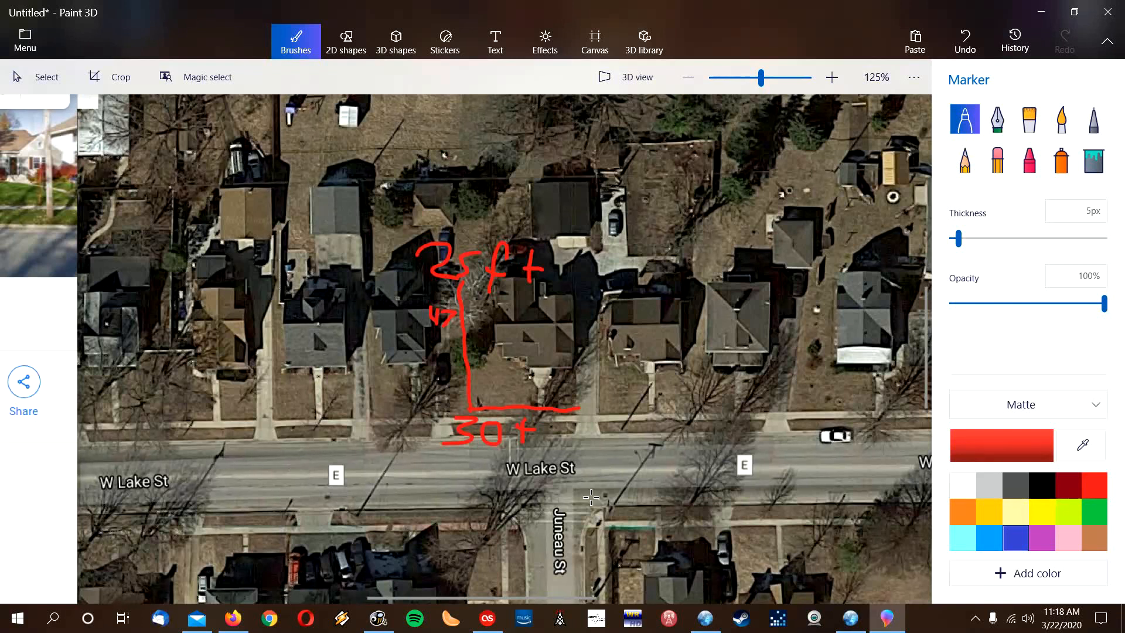
{"action": "mouse_move", "coordinate": [529, 501]}
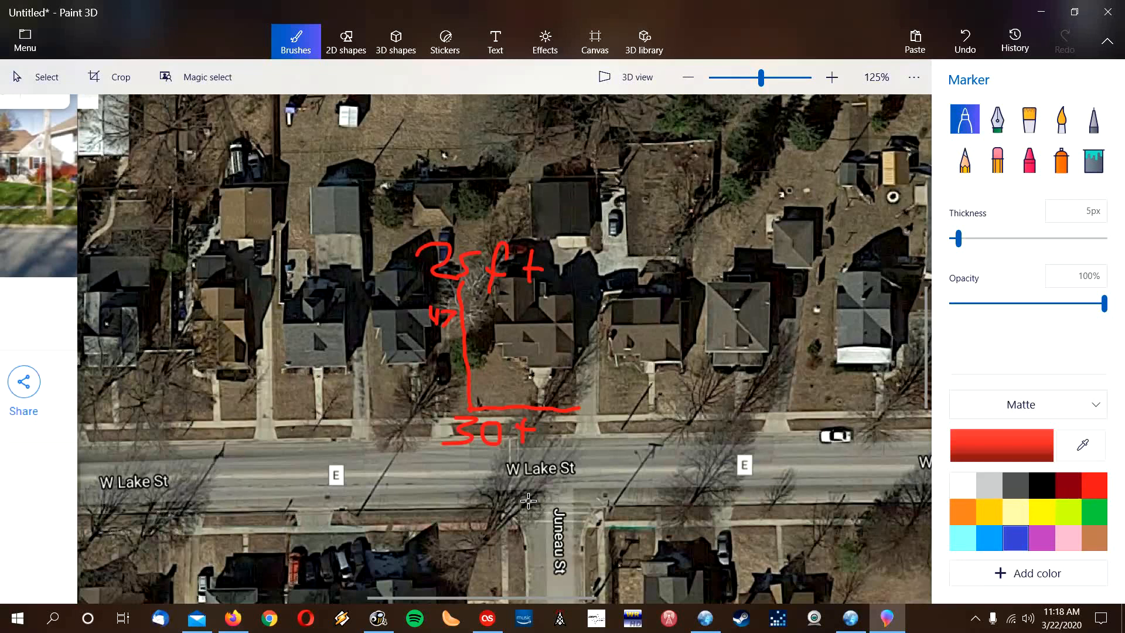
{"action": "mouse_move", "coordinate": [550, 482]}
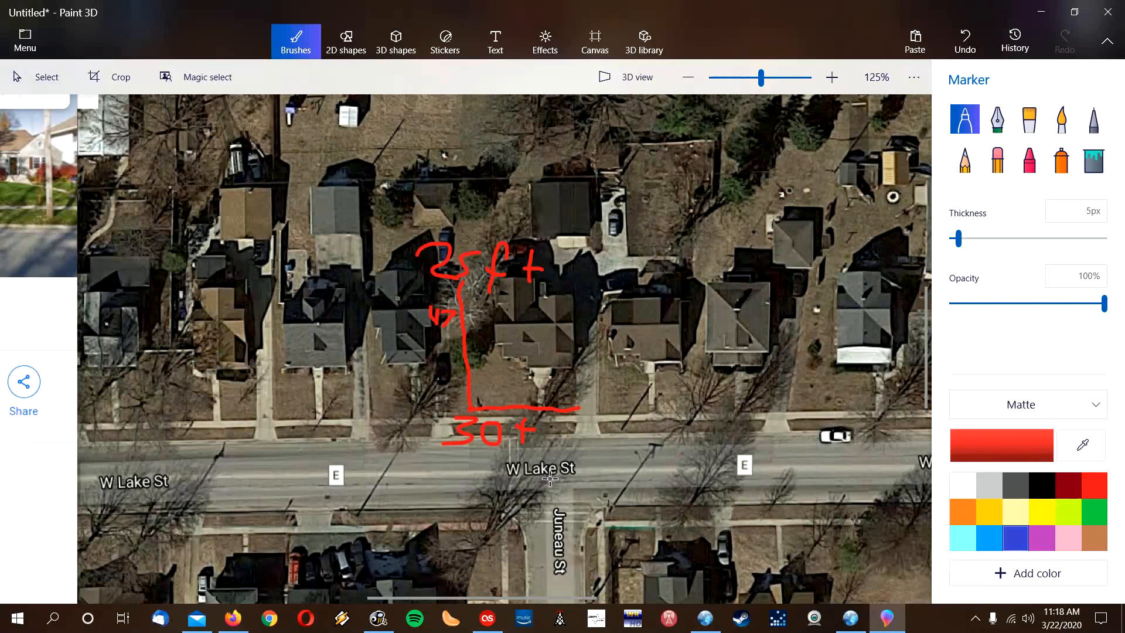
{"action": "mouse_move", "coordinate": [731, 425]}
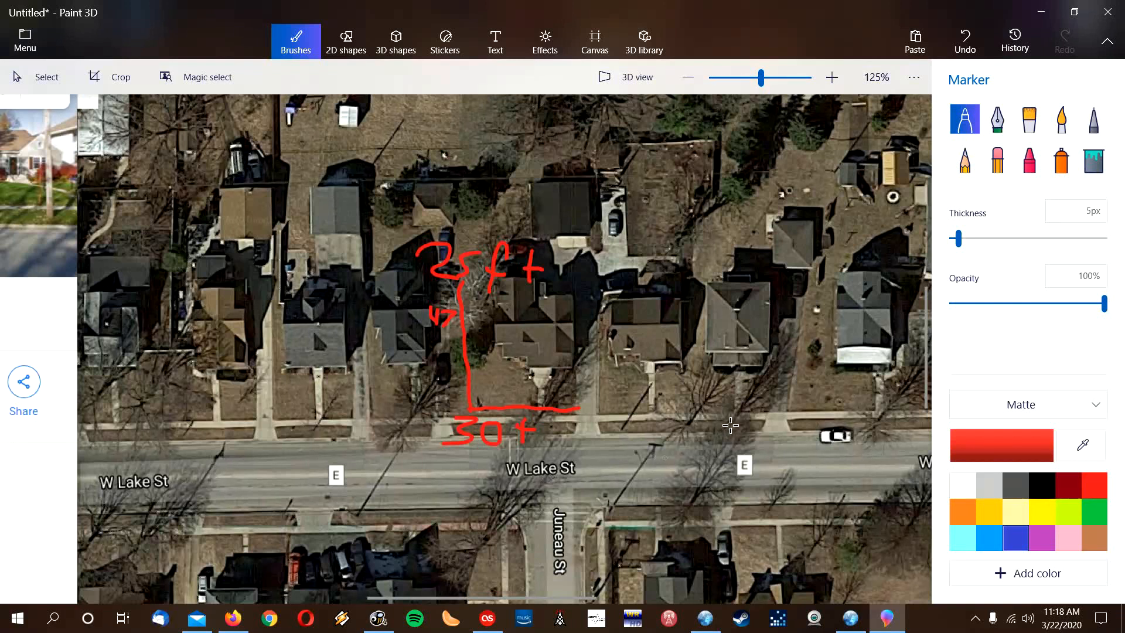
{"action": "mouse_move", "coordinate": [440, 373]}
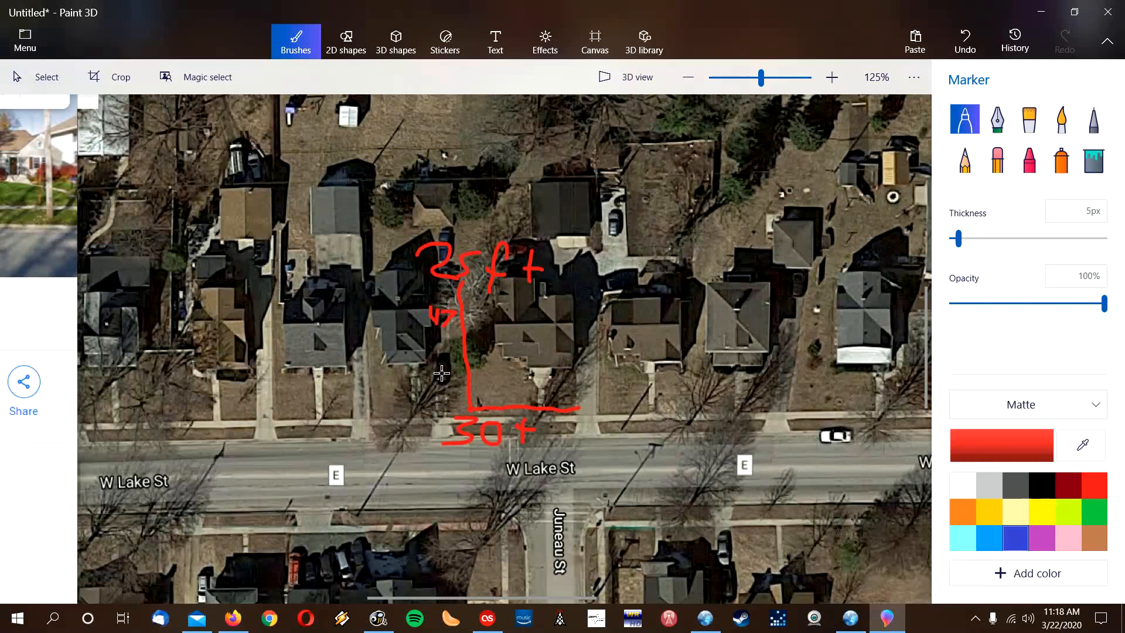
{"action": "mouse_move", "coordinate": [580, 357]}
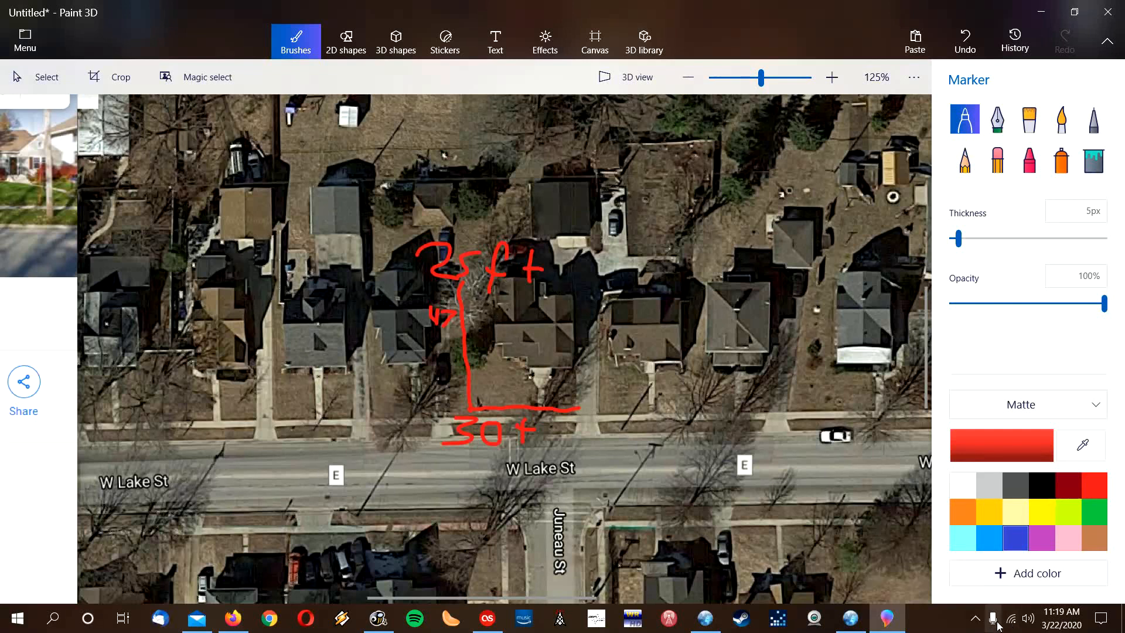
{"action": "left_click", "coordinate": [994, 617]}
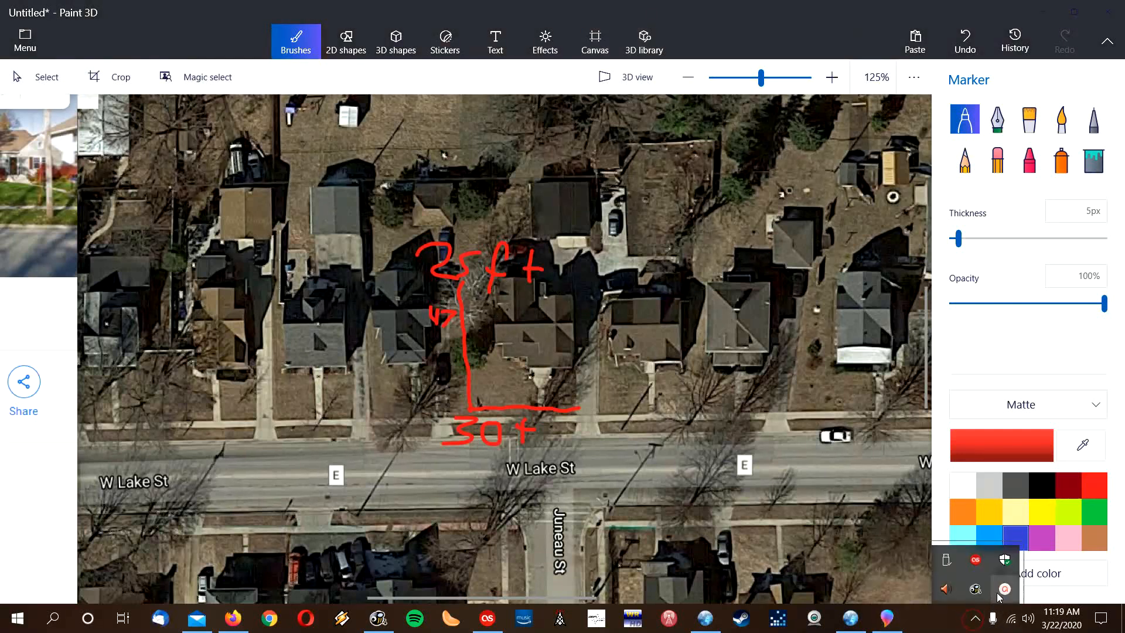
{"action": "mouse_move", "coordinate": [1004, 589]}
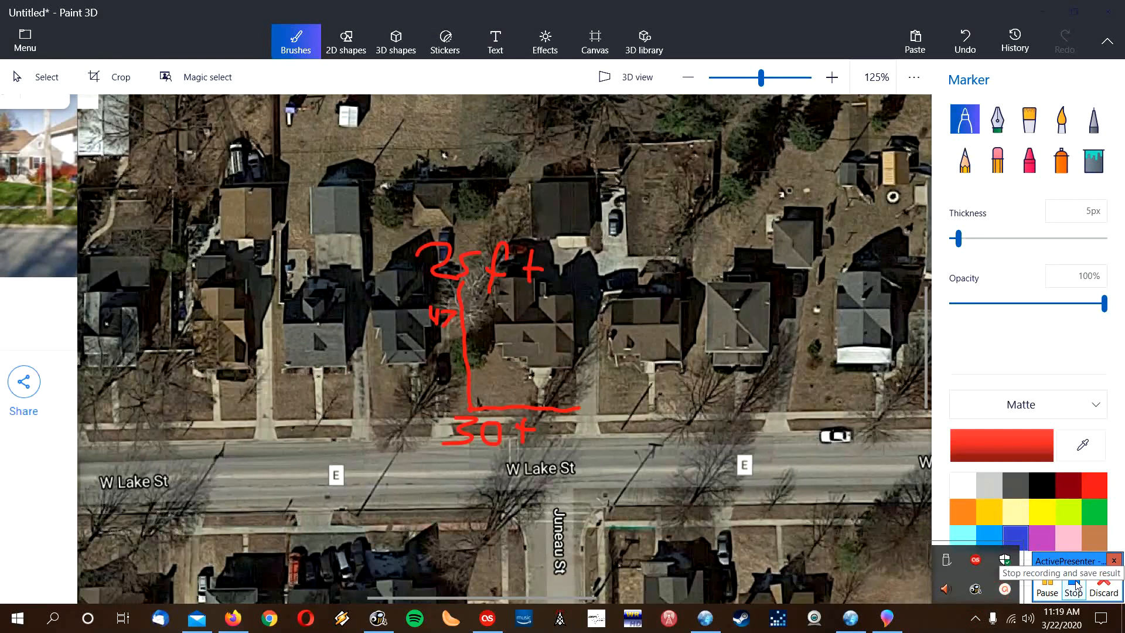